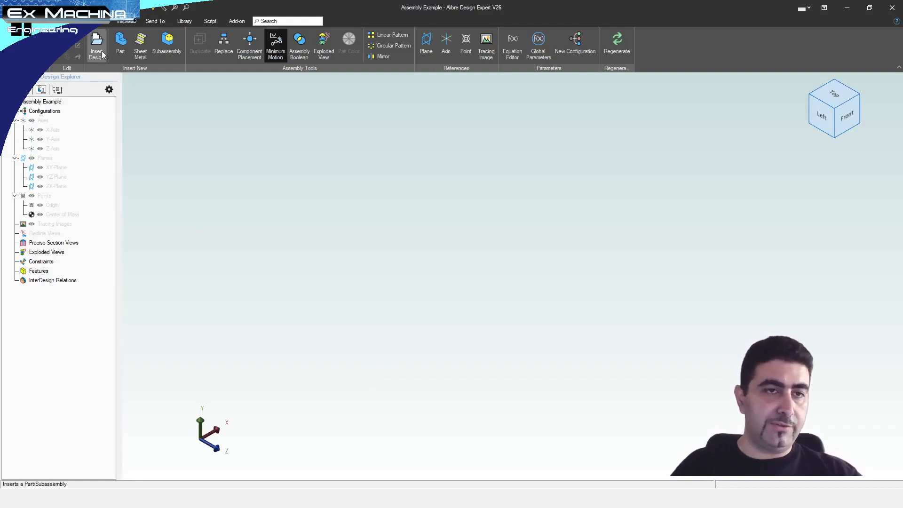
- Insert one copy of the PISTON_MICRA14 part into the empty assembly and select it
left_click(97, 46)
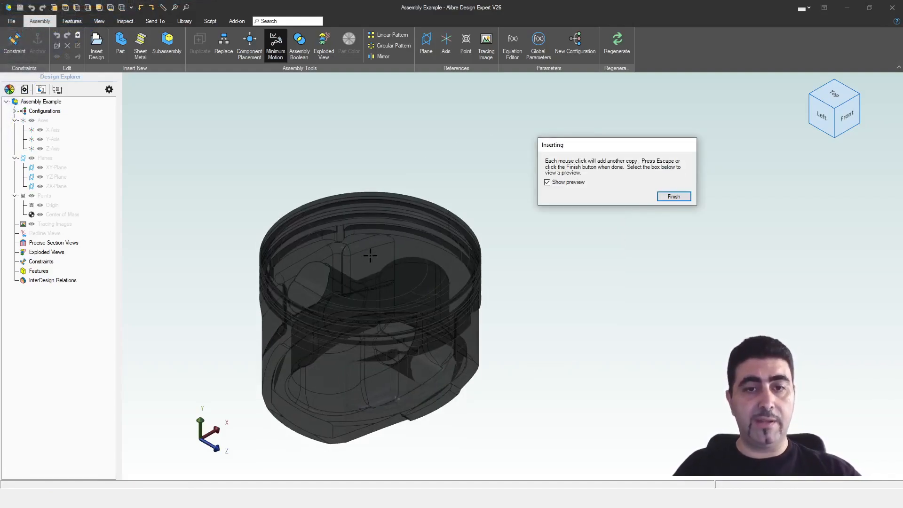
left_click(368, 255)
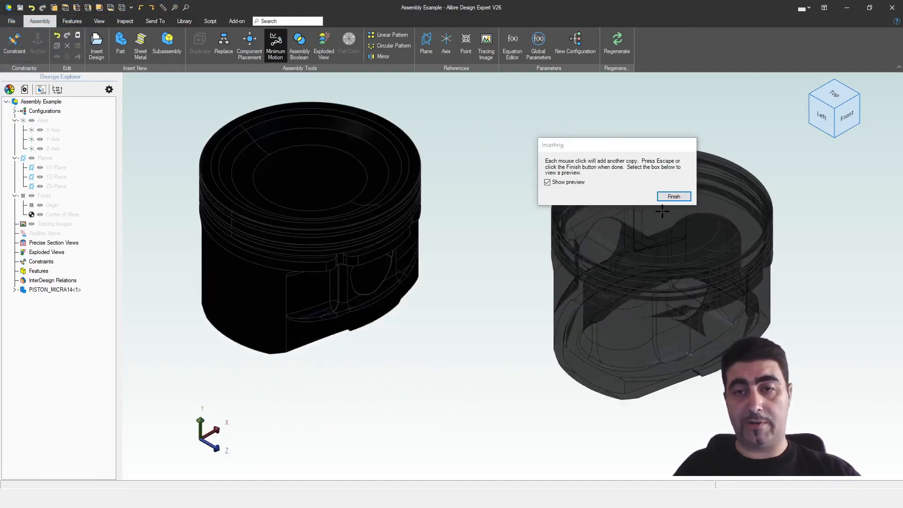
left_click(673, 195)
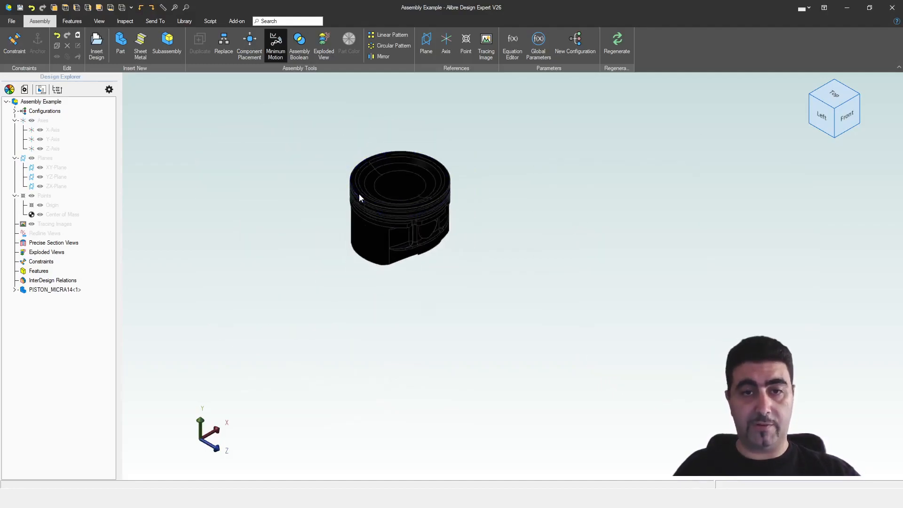
left_click(55, 289)
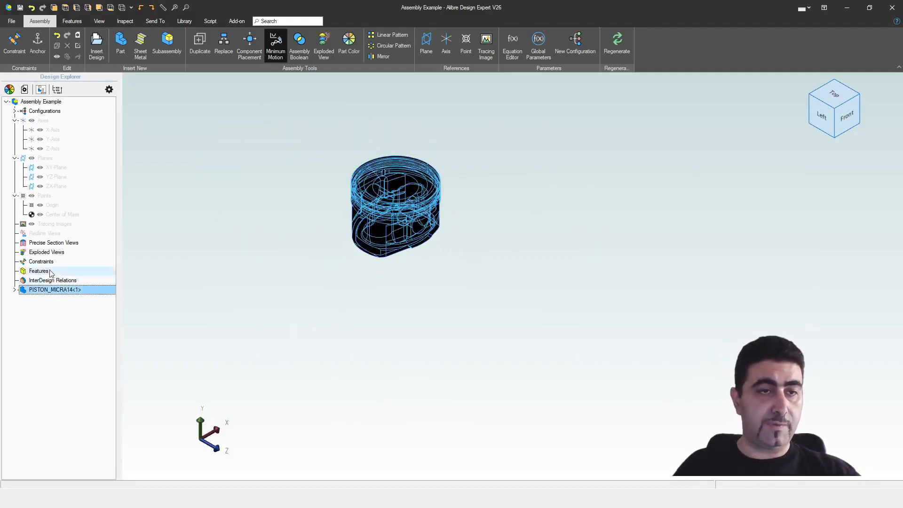
- Change the piston's colour from black to light grey via Color Properties
left_click(349, 42)
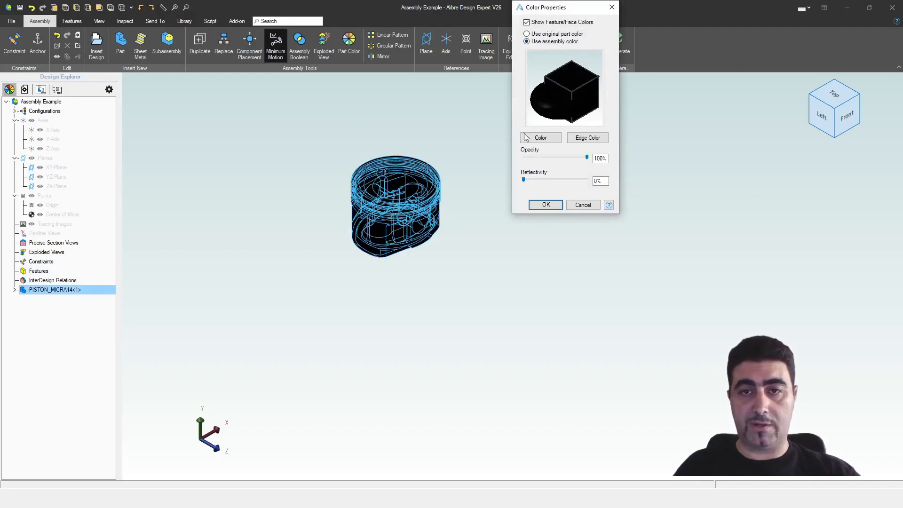
left_click(540, 137)
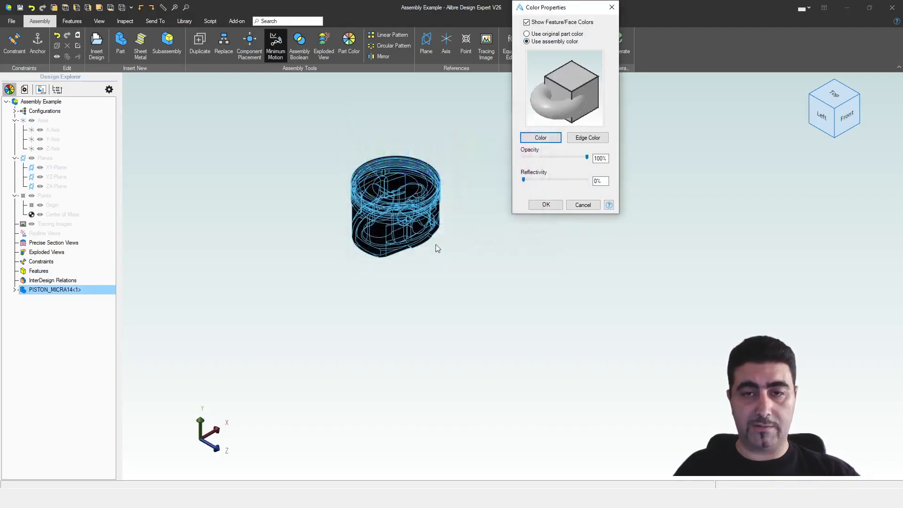
left_click(545, 204)
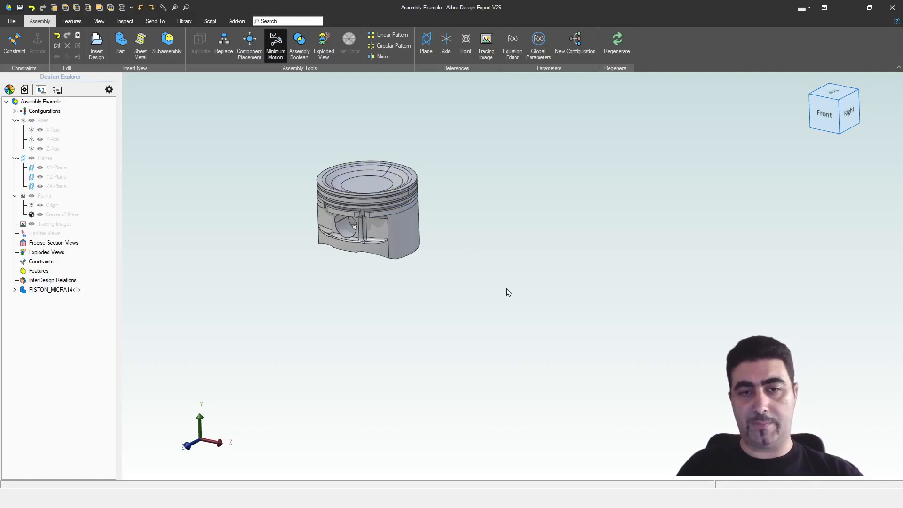
mouse_move(424, 279)
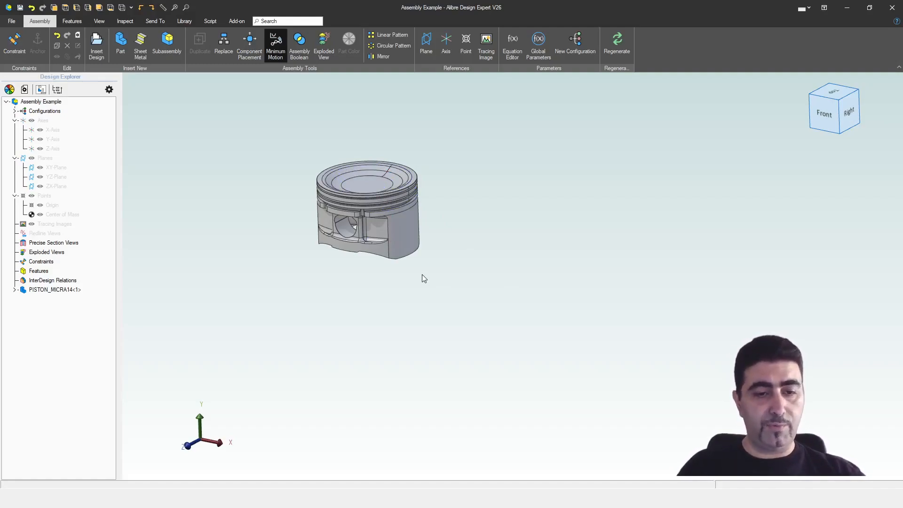
mouse_move(387, 284)
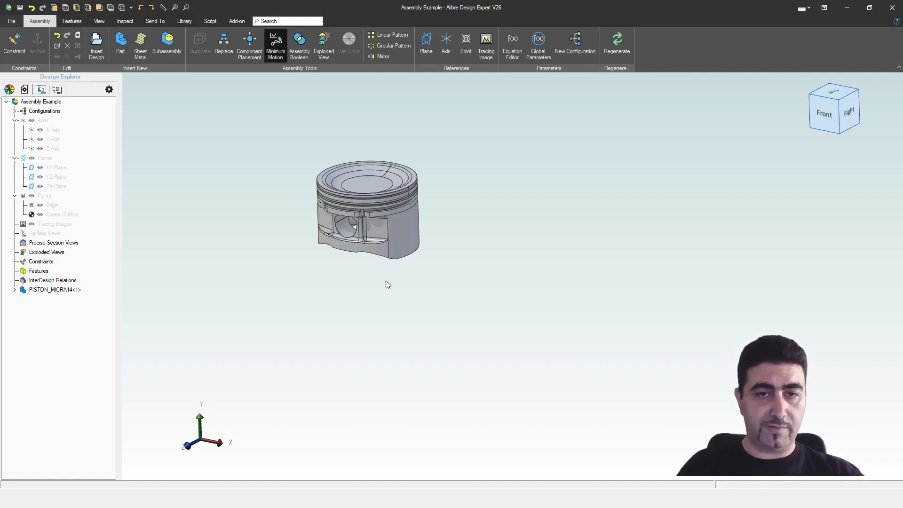
mouse_move(517, 385)
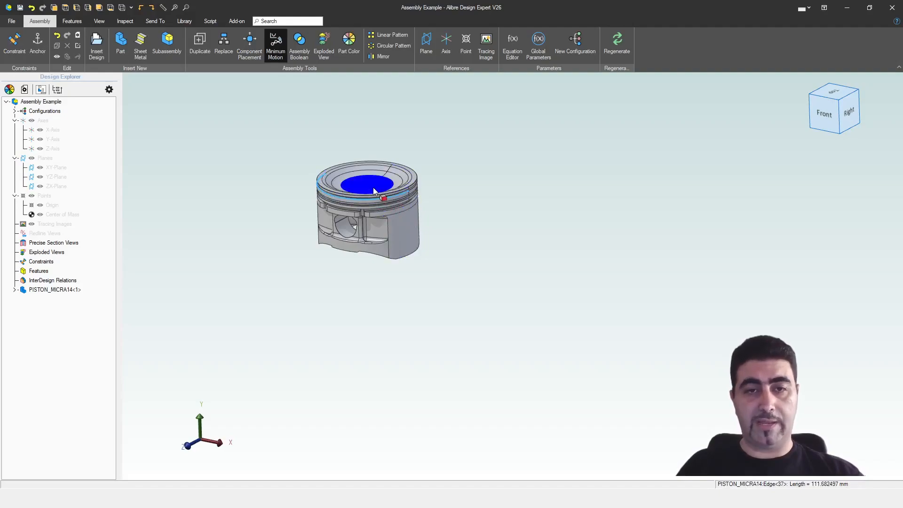
right_click(380, 199)
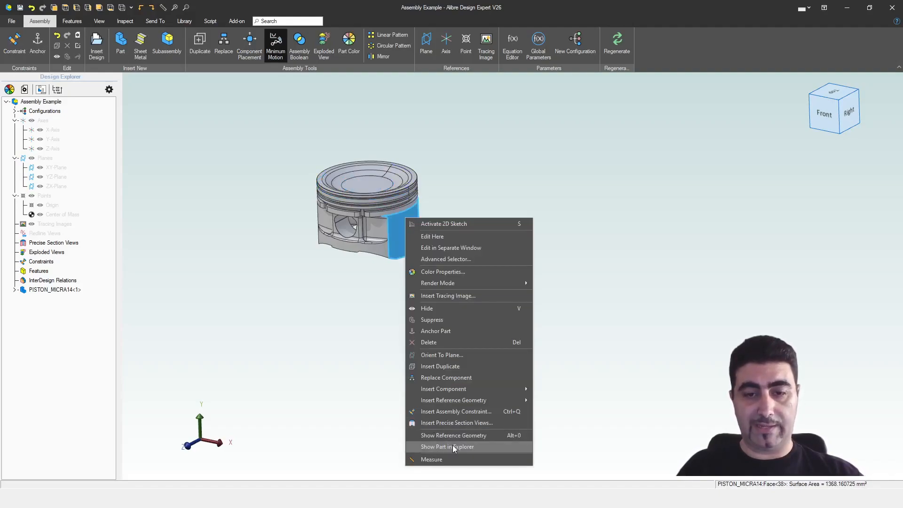
mouse_move(454, 435)
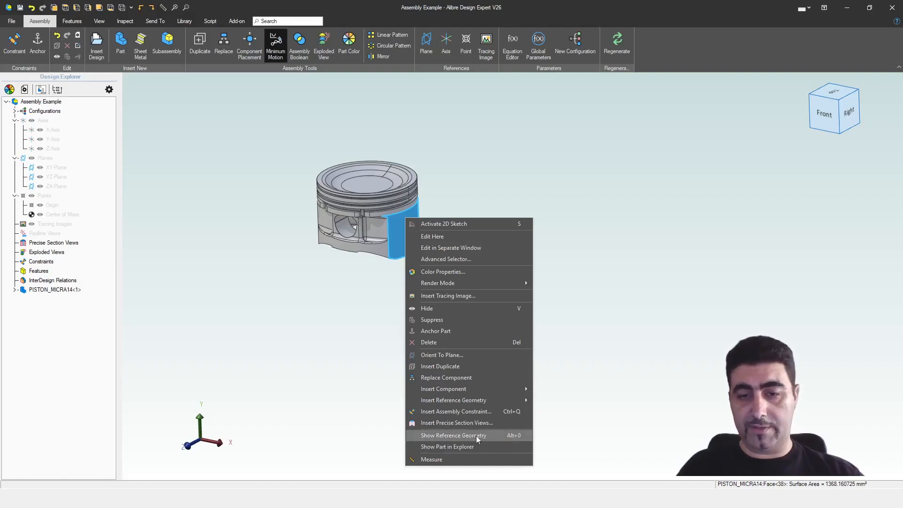
mouse_move(493, 440)
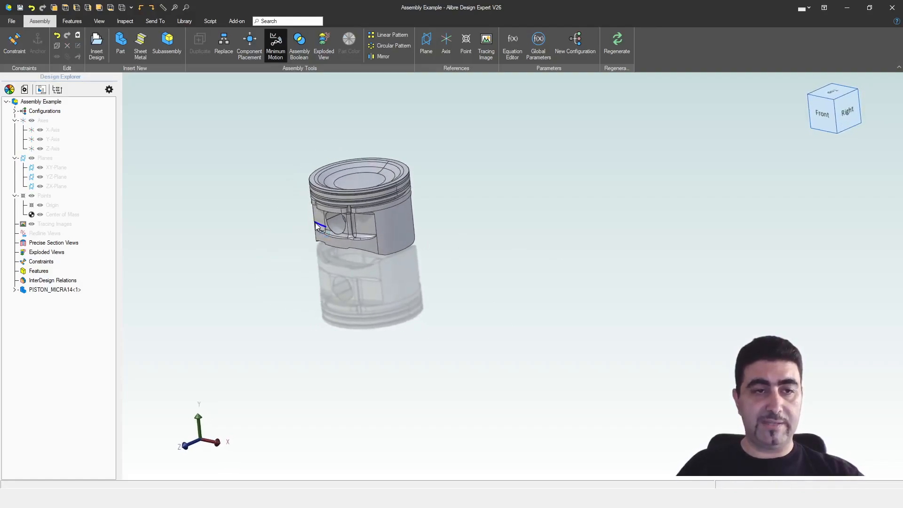
left_click(45, 158)
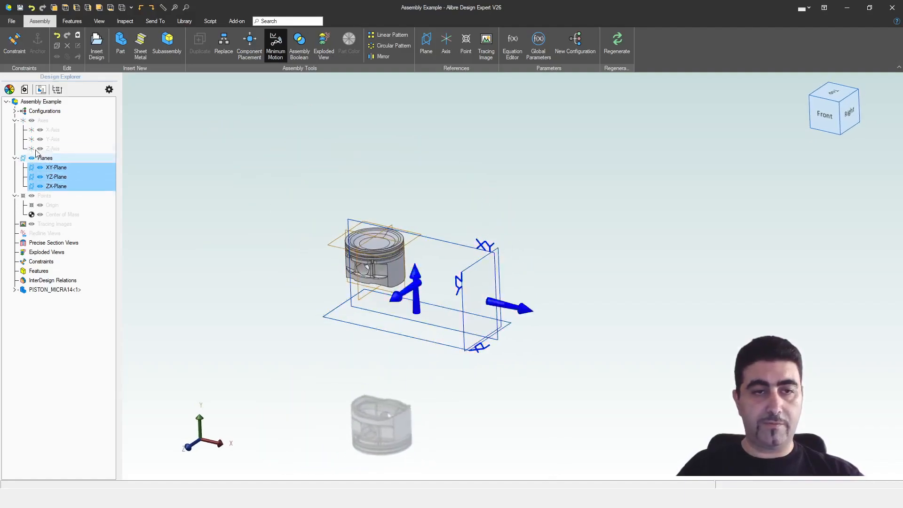
left_click(42, 119)
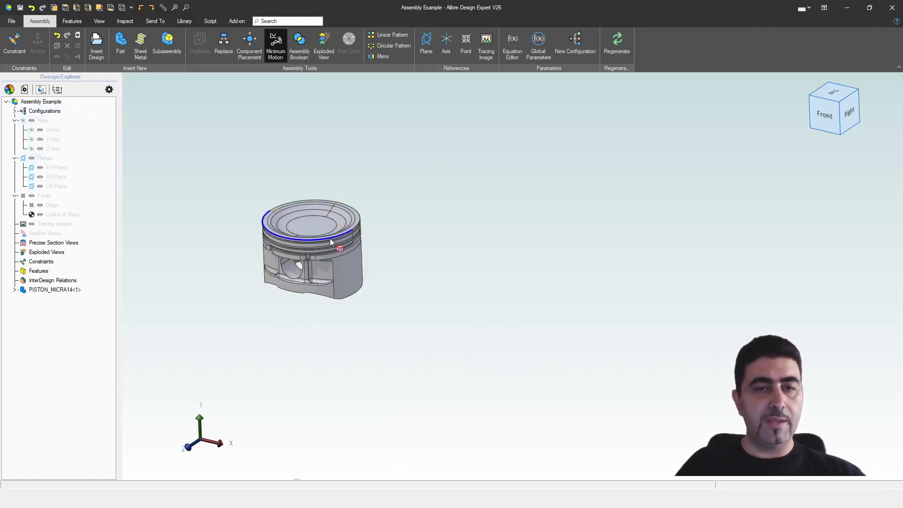
left_click(52, 130)
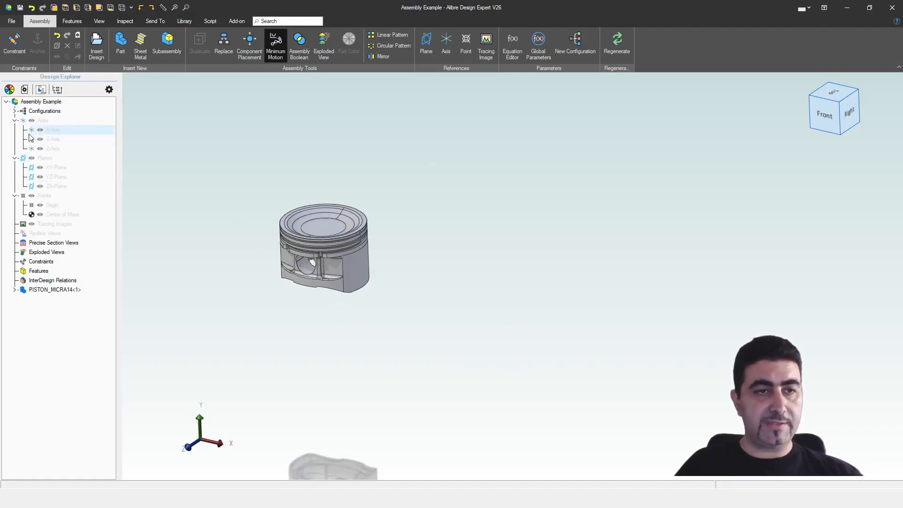
- Apply a Coaxial constraint between the piston's Y-Axis and the assembly's Y-Axis
left_click(52, 130)
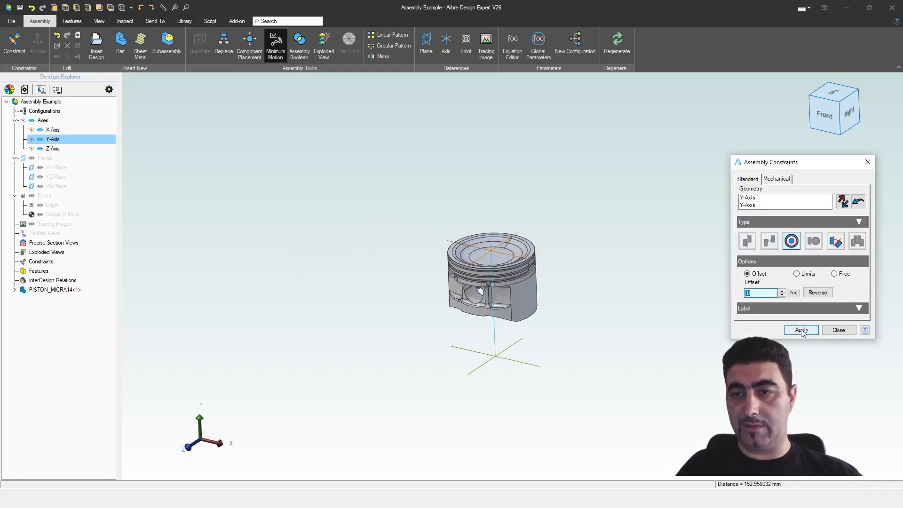
left_click(800, 329)
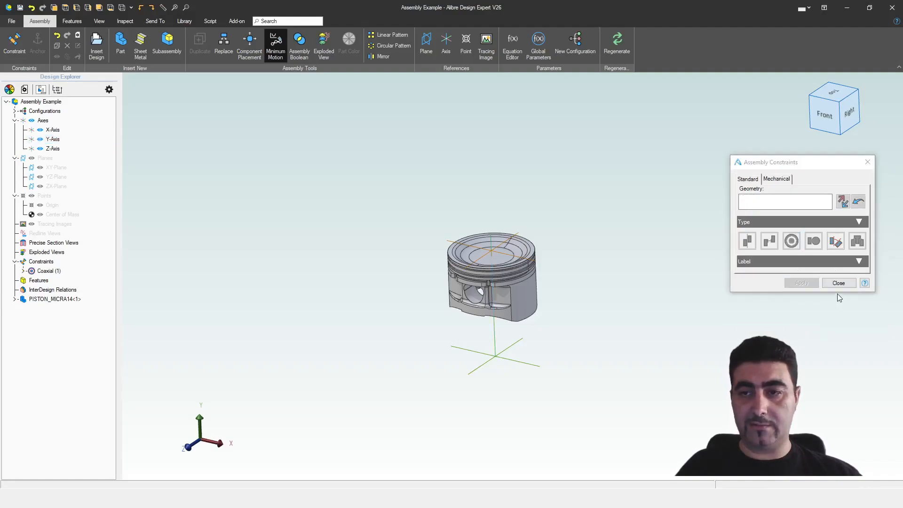
left_click(838, 283)
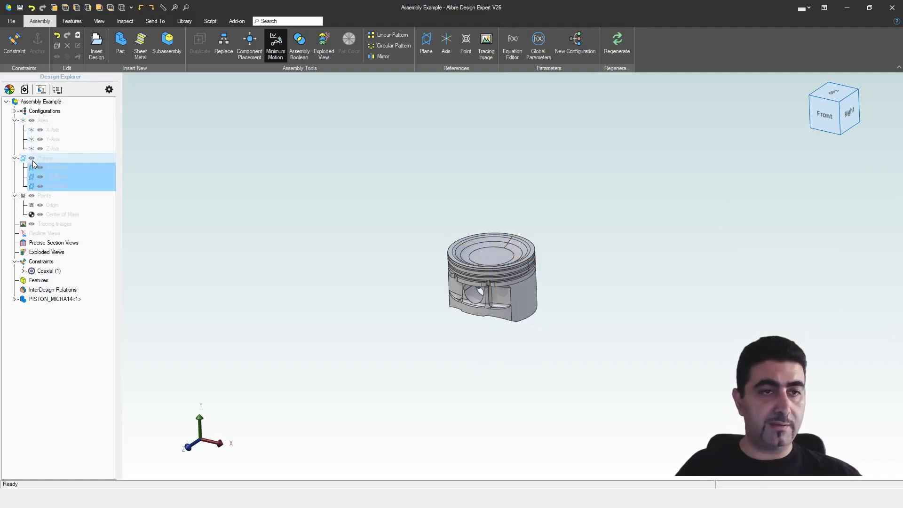
- Show the reference planes and apply a Coincident constraint between the two XY-Planes
left_click(45, 158)
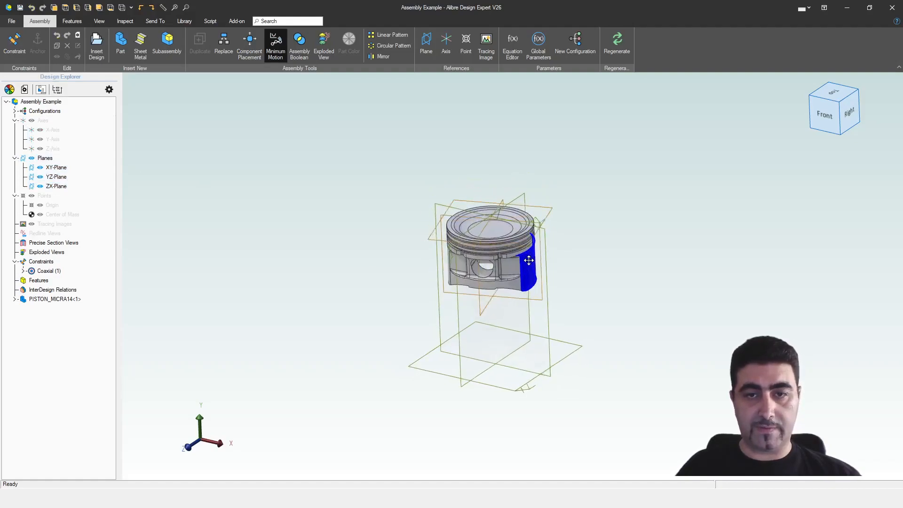
left_click(14, 44)
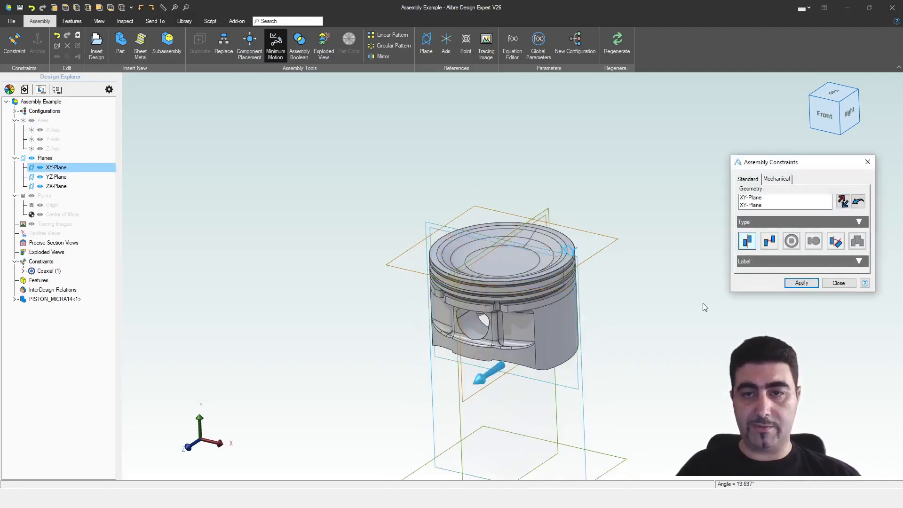
left_click(801, 283)
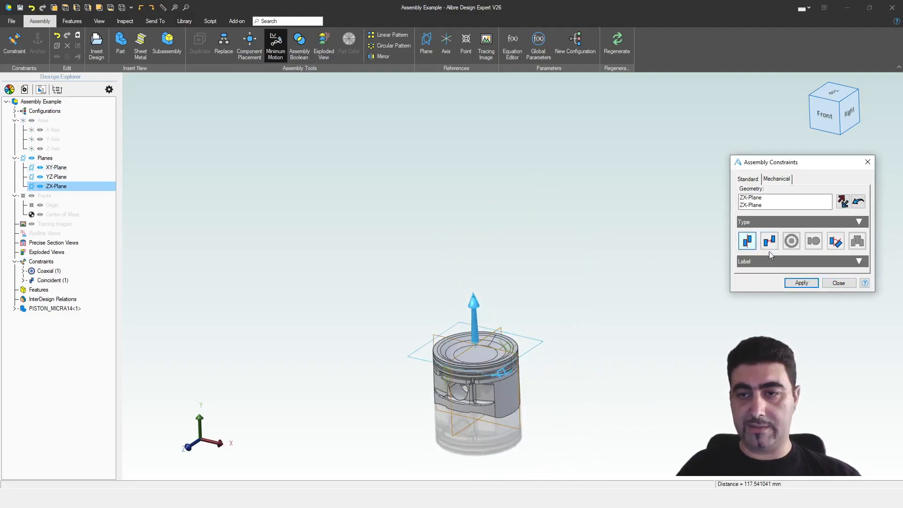
- Apply an Offset constraint with limits between the ZX-Planes, minimum -82.8 mm
left_click(768, 240)
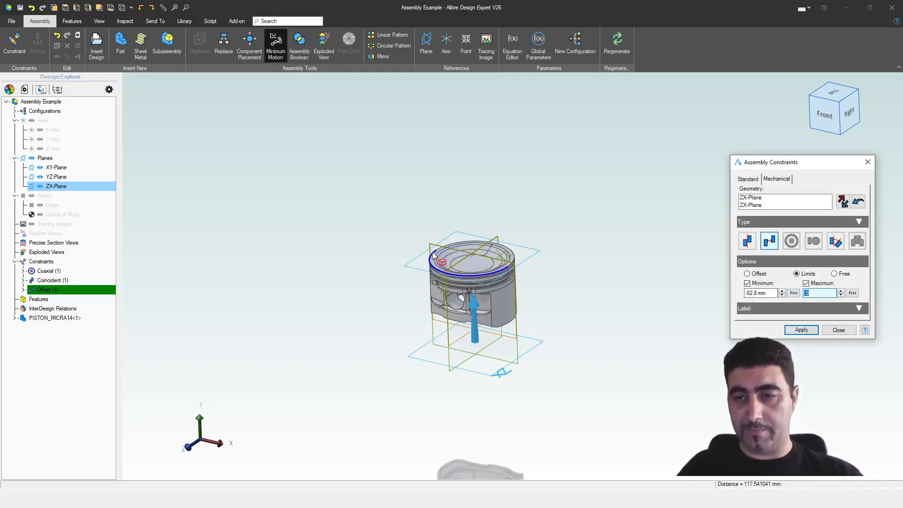
left_click(801, 330)
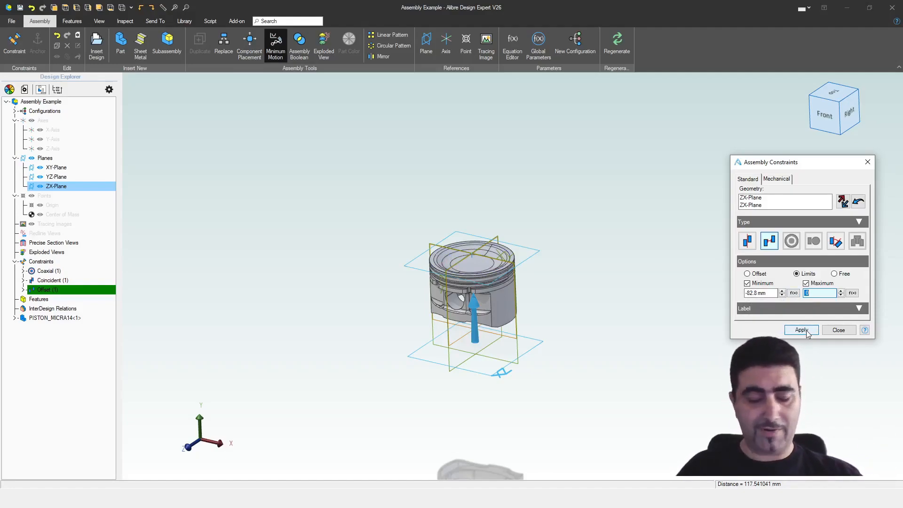
left_click(802, 329)
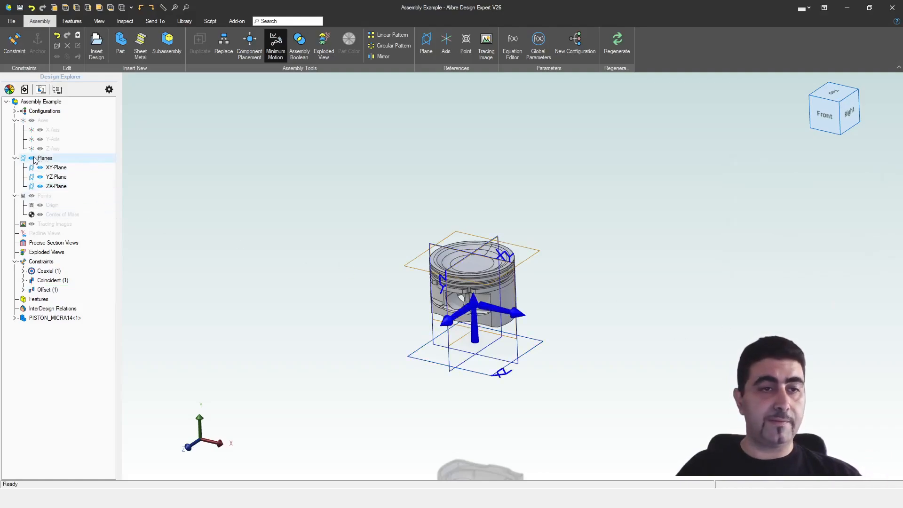
- Hide the piston's reference geometry and the assembly's reference planes
right_click(467, 288)
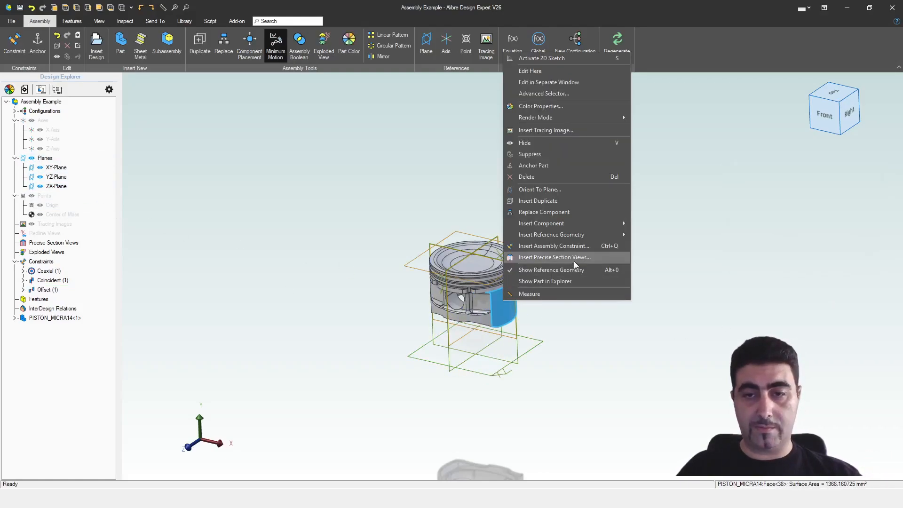
left_click(56, 168)
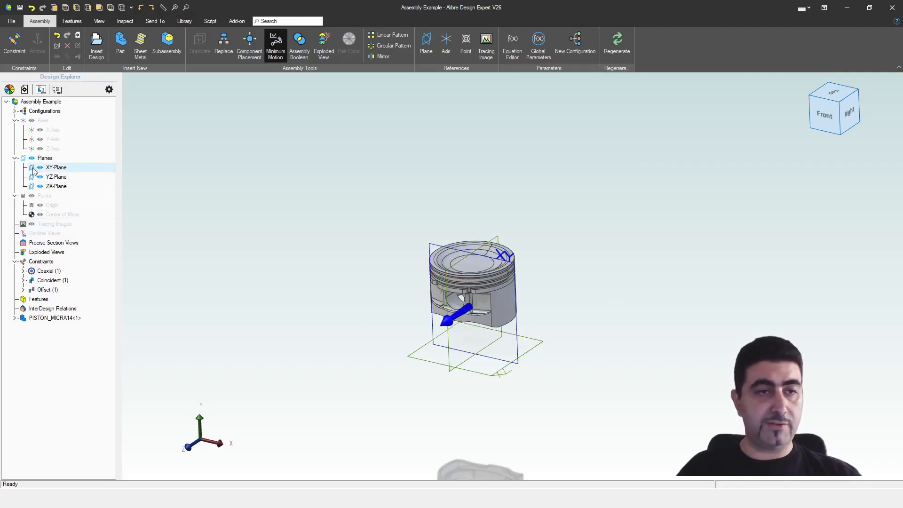
left_click(56, 167)
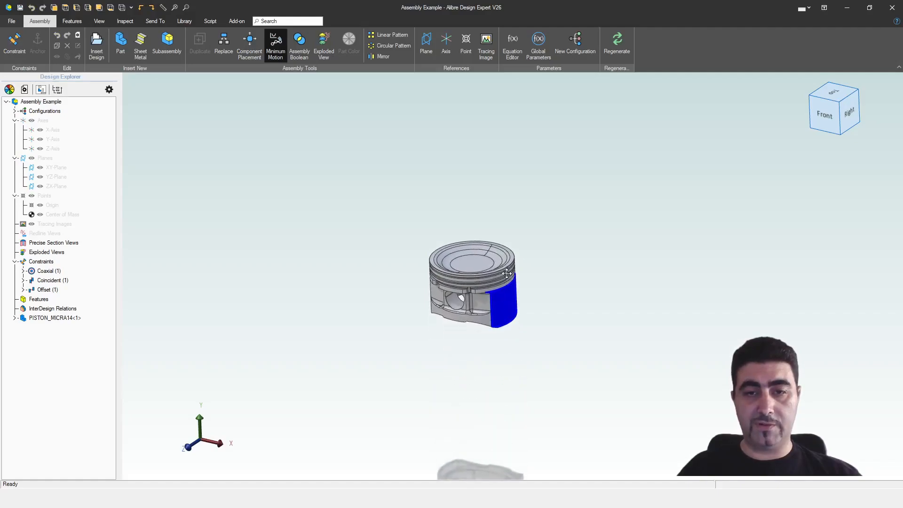
mouse_move(504, 286)
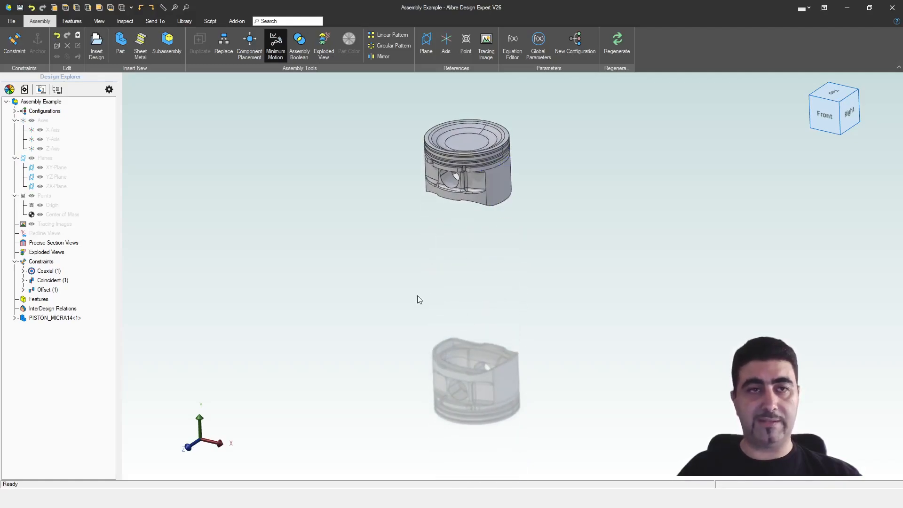
mouse_move(298, 281)
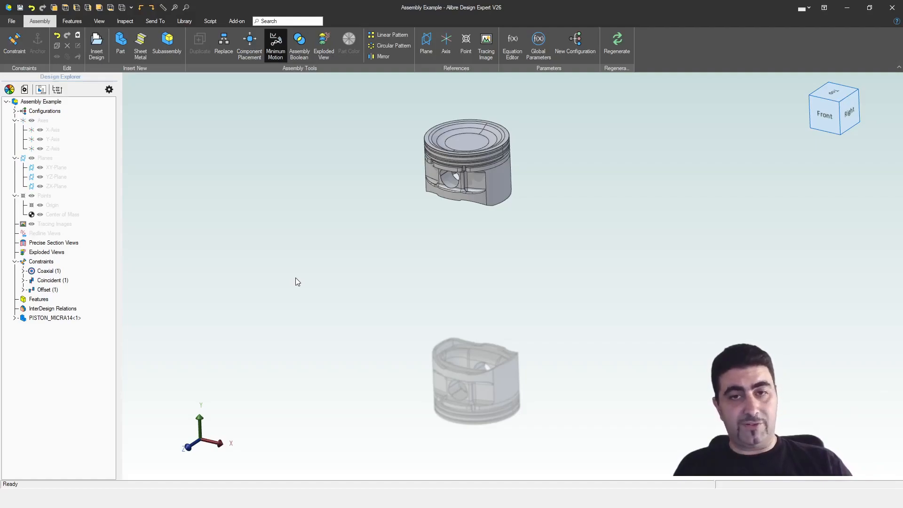
mouse_move(439, 222)
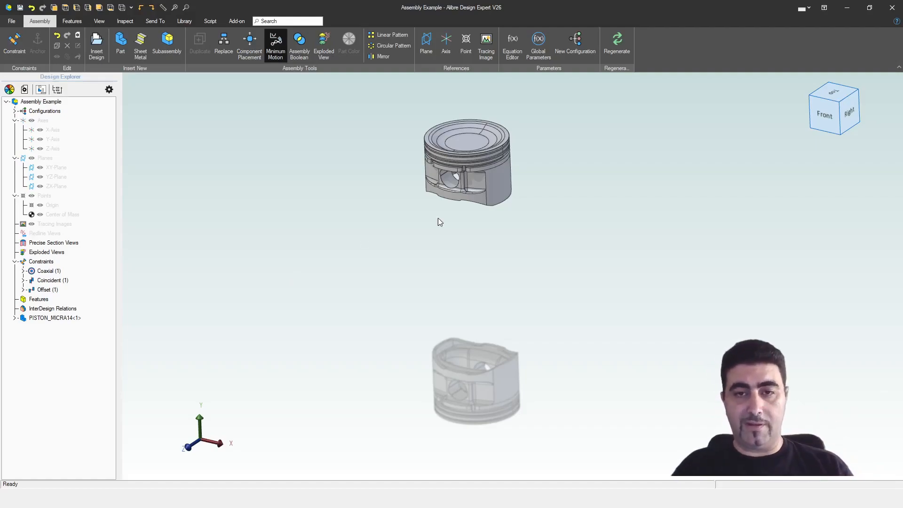
- After sliding the piston upward along its axis, bring up its context menu
right_click(492, 173)
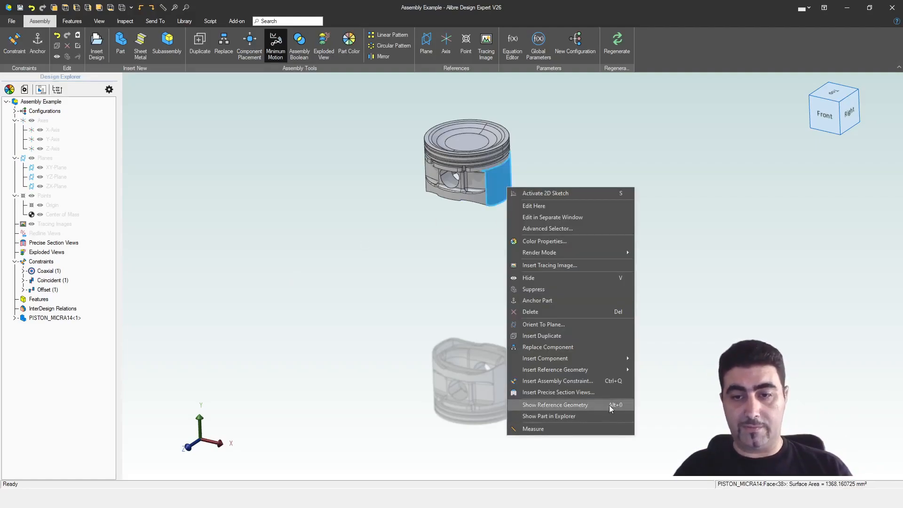